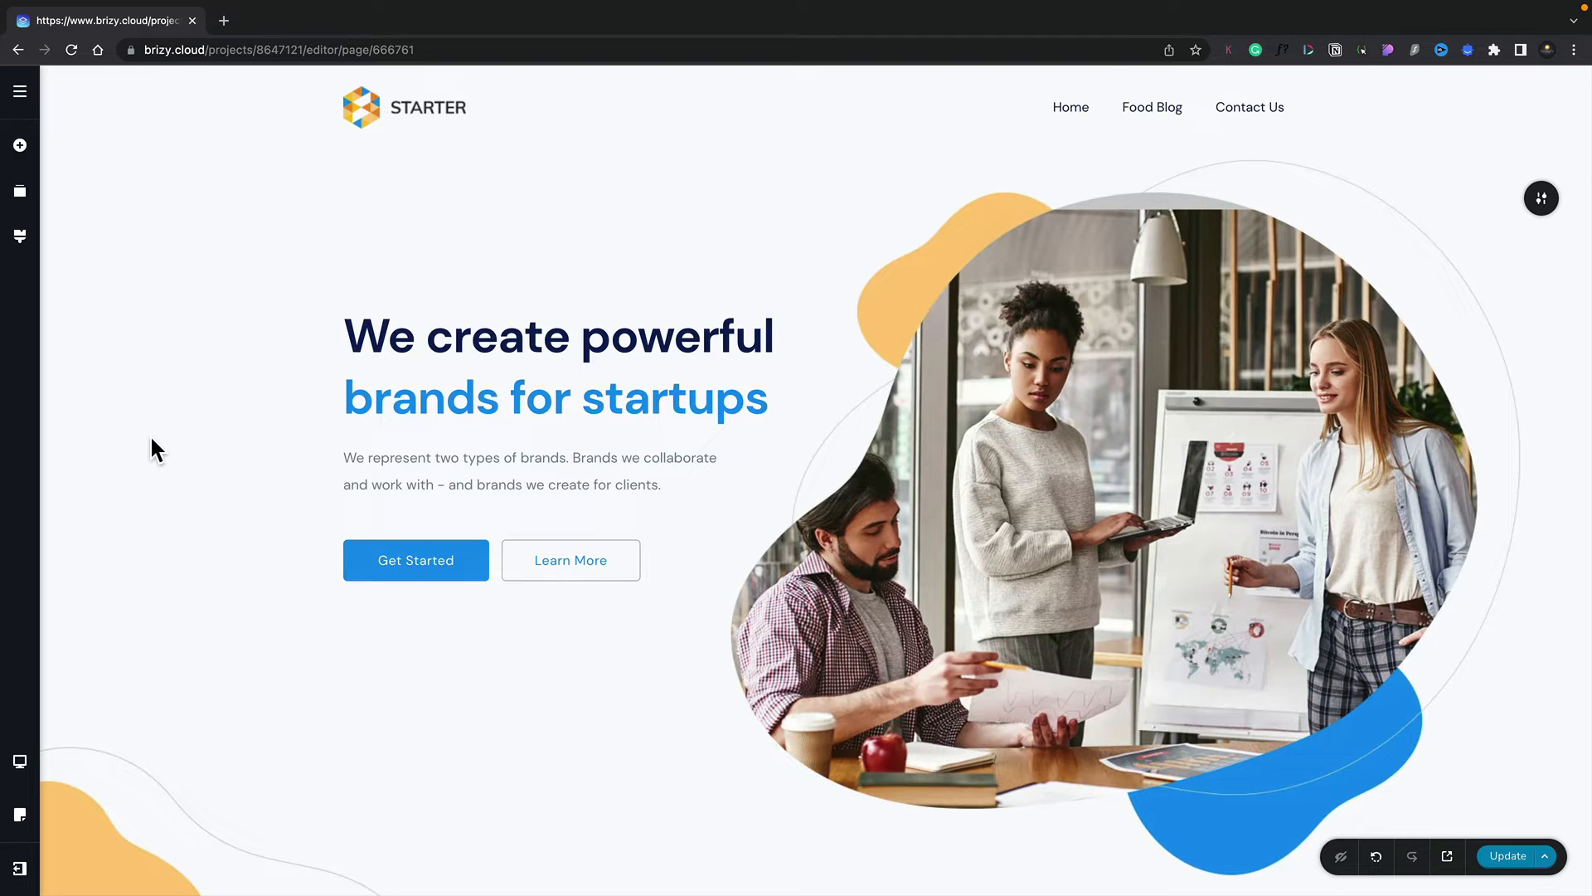
mouse_move(321, 565)
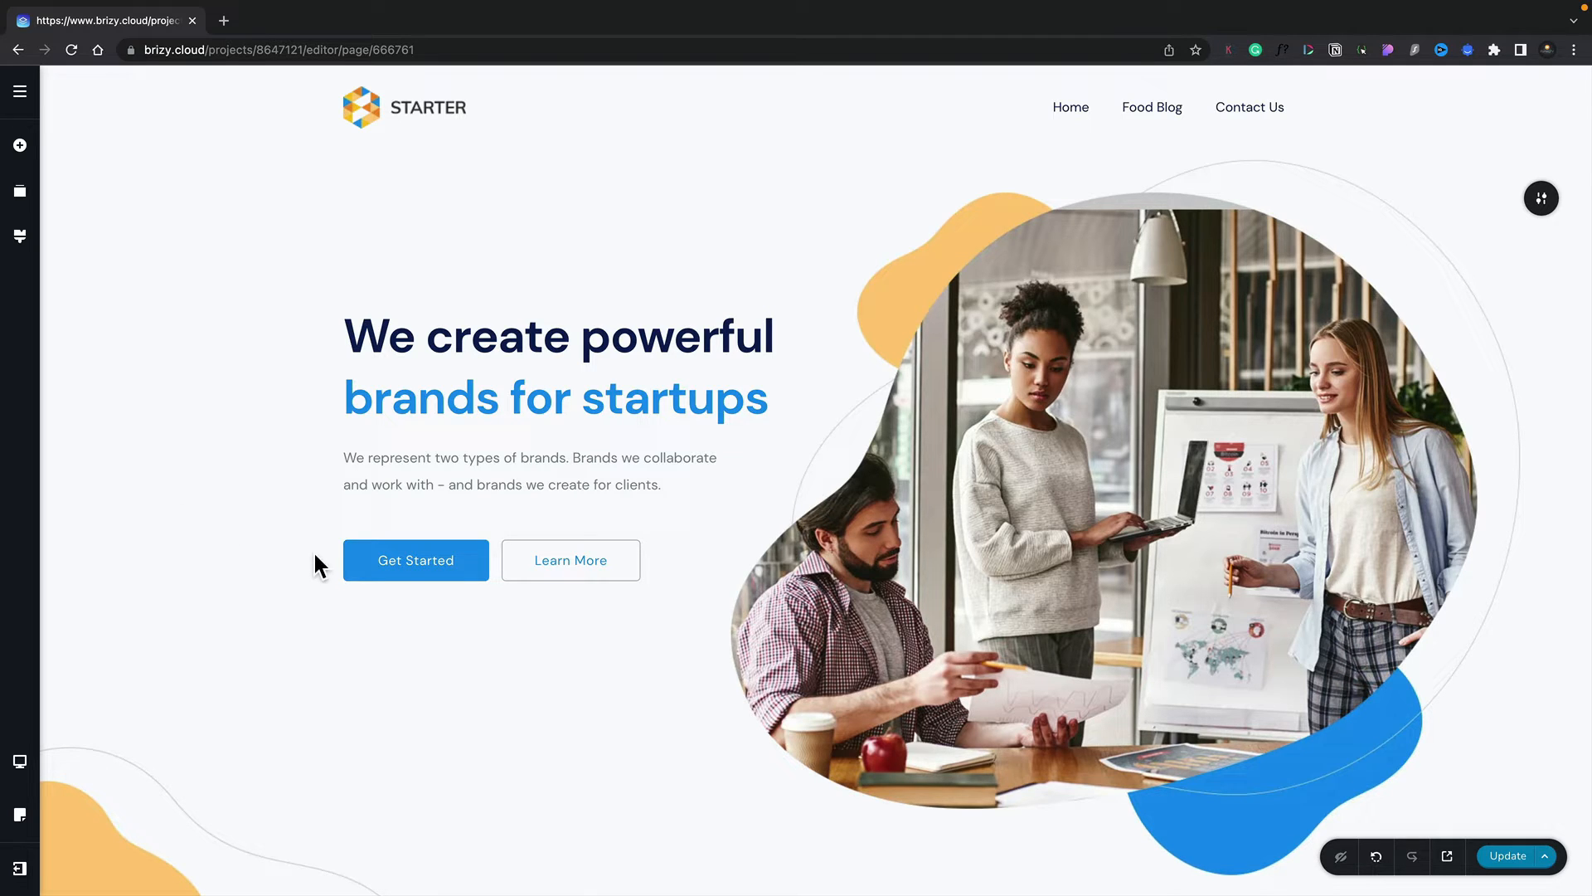
Select the blue Get Started button on the landing page for editing.
left_click(414, 559)
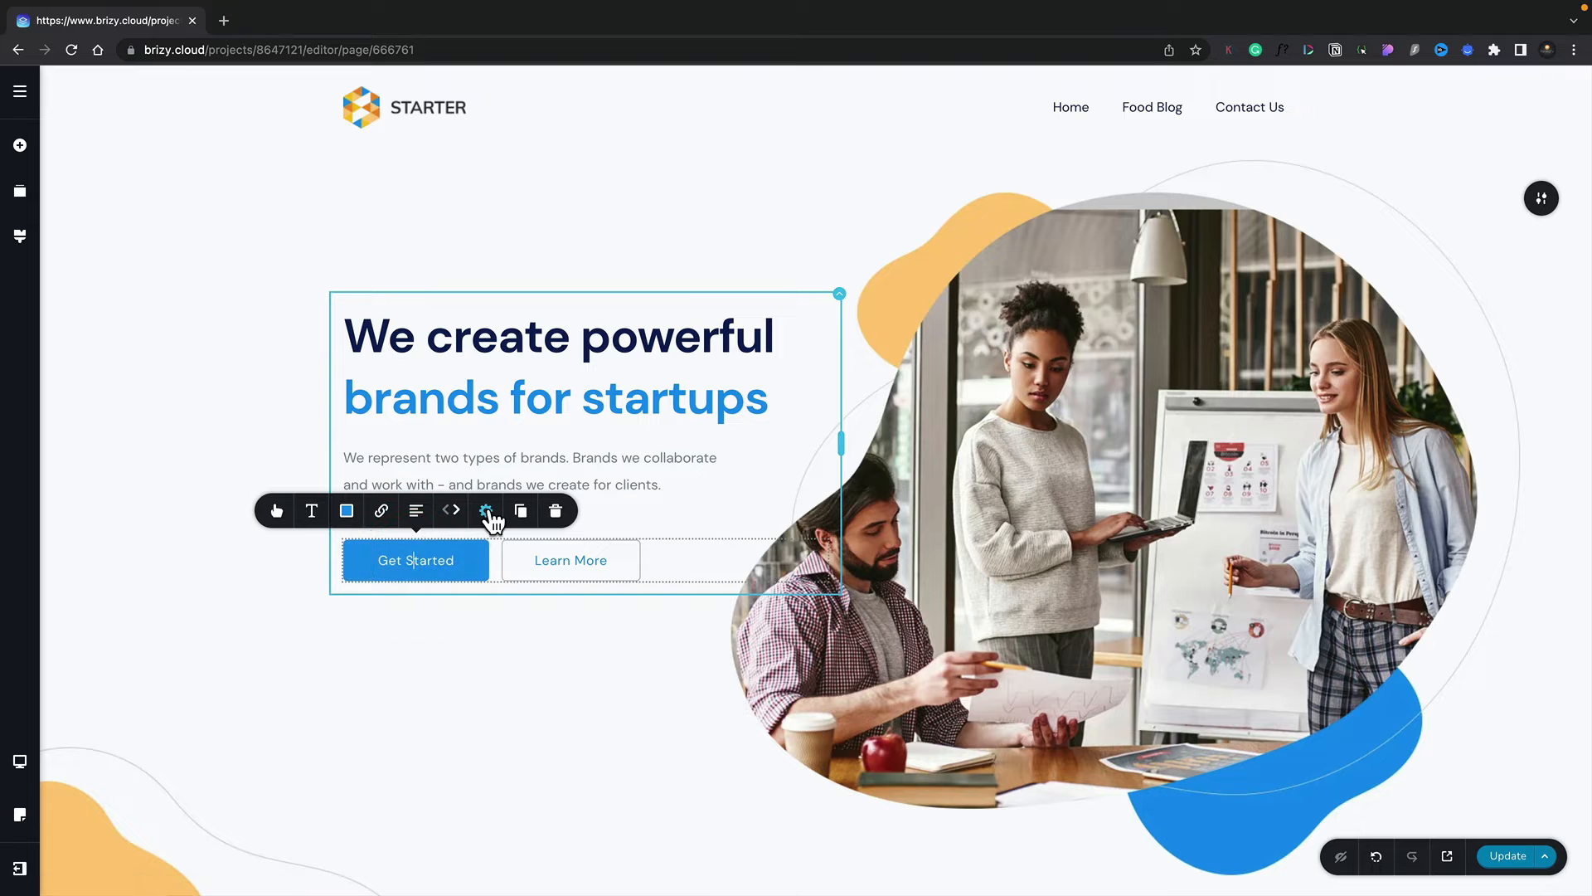
Add element CSS 'element { background-color:red!important; }' in the button's Advanced settings.
left_click(486, 511)
type("element")
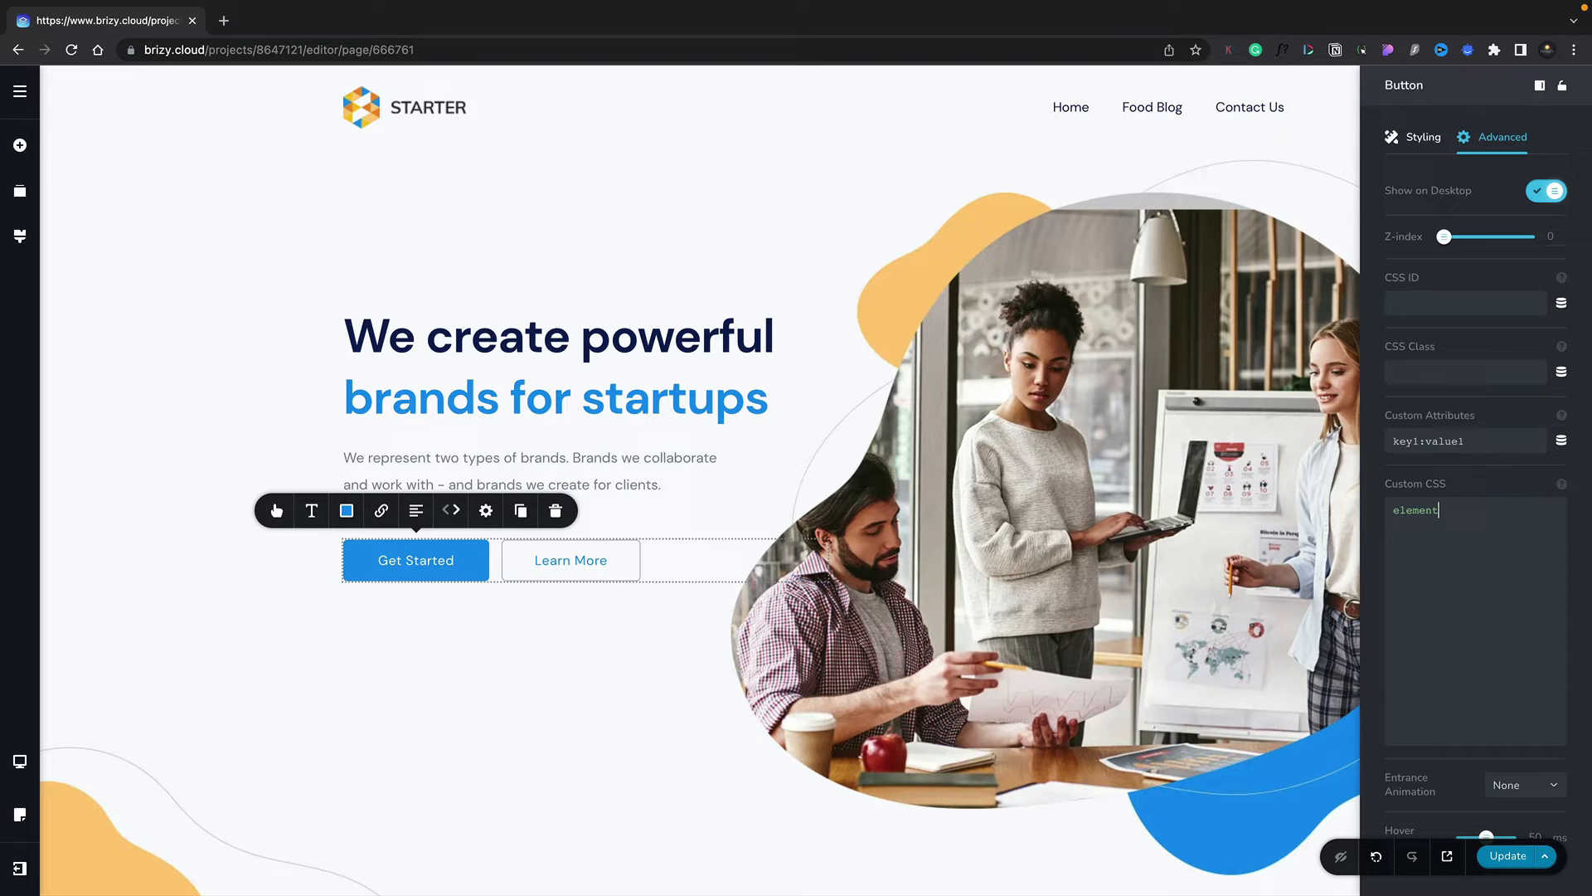
type("{")
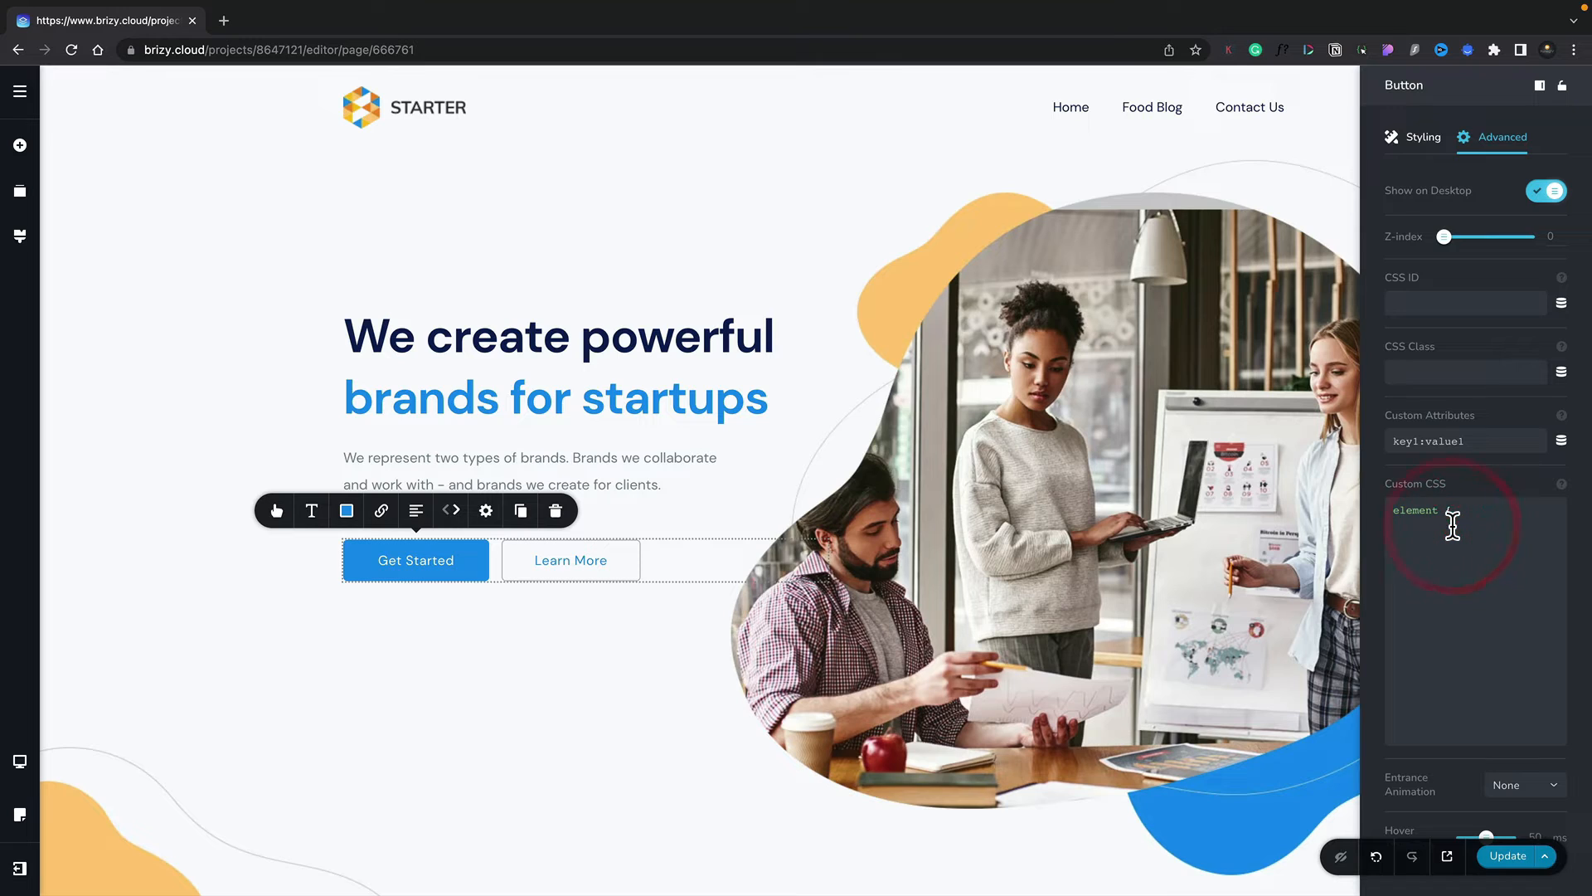
type("background-color:red!important;")
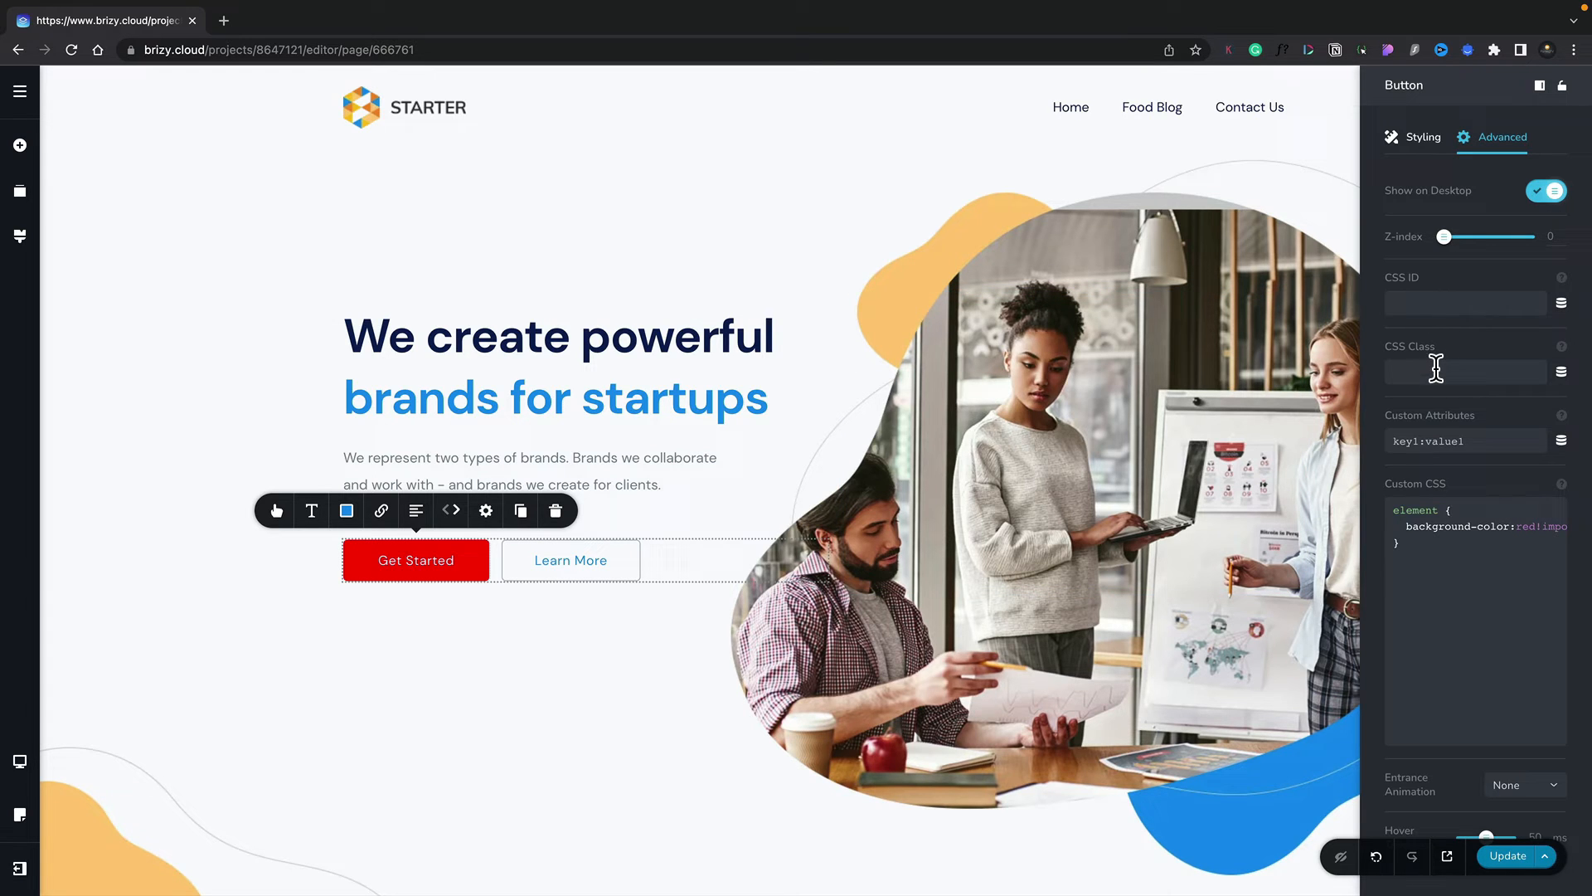
Assign CSS class 'my-button', clear the red element CSS, and update the page.
left_click(1463, 370)
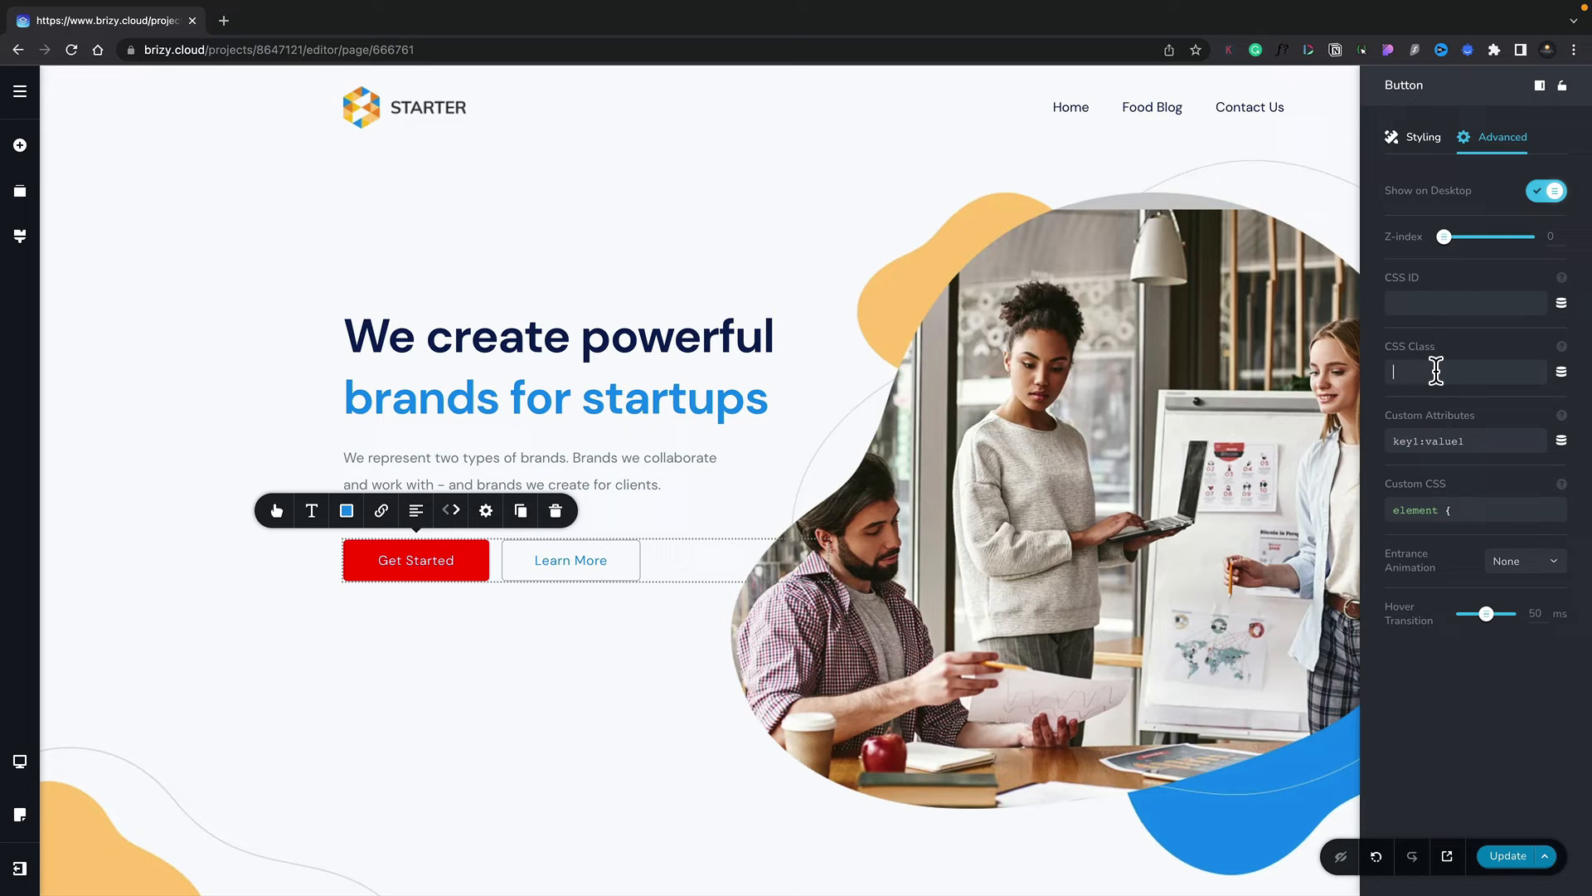
type("my-button")
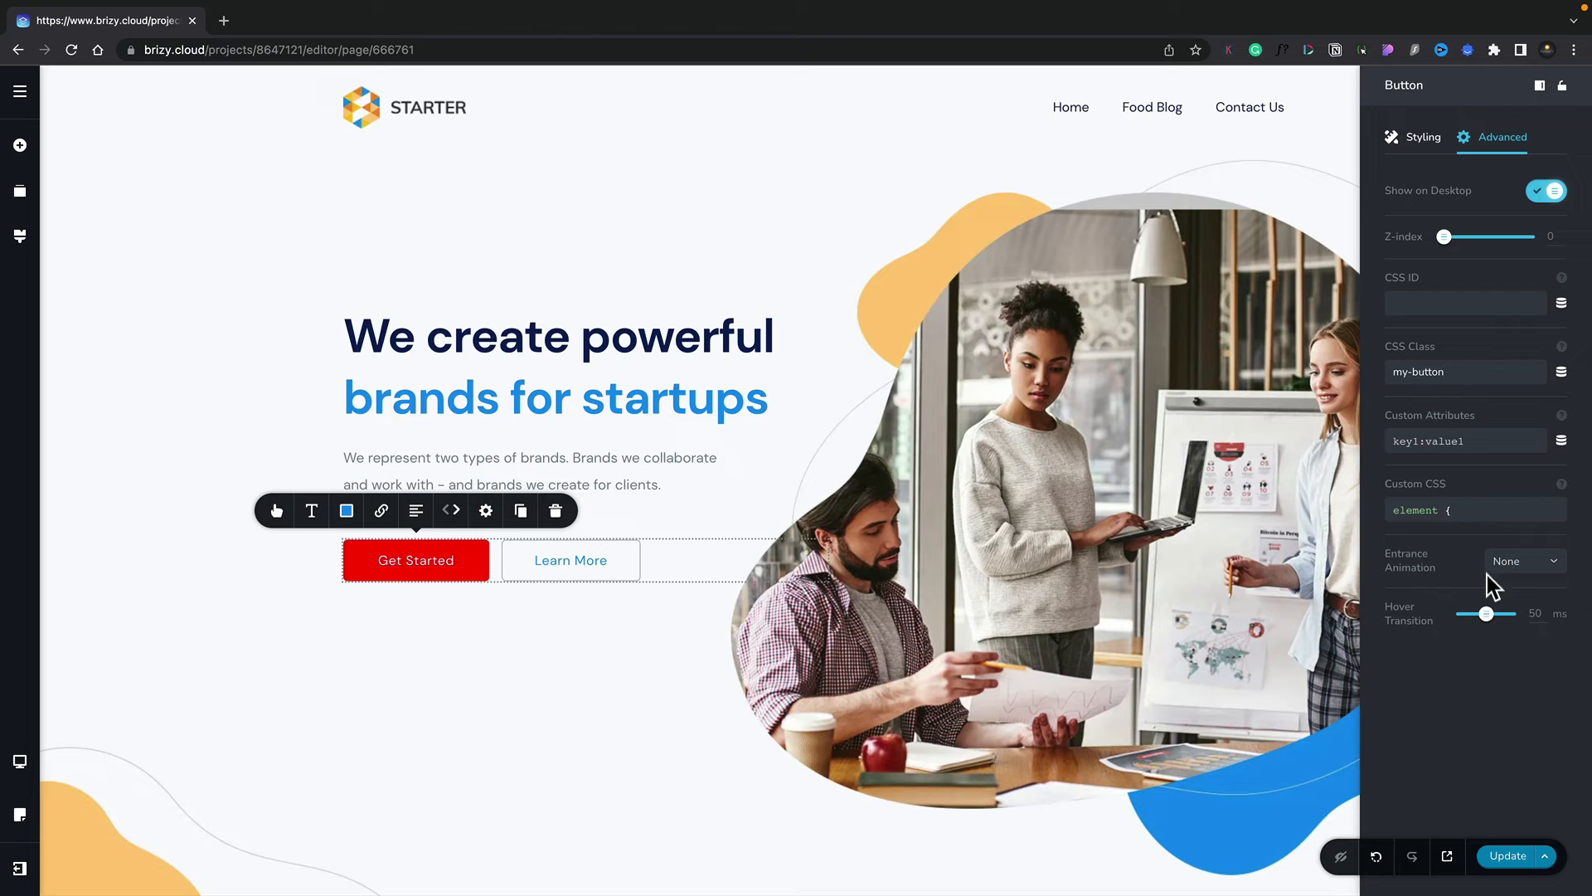
type("background-color:red!important")
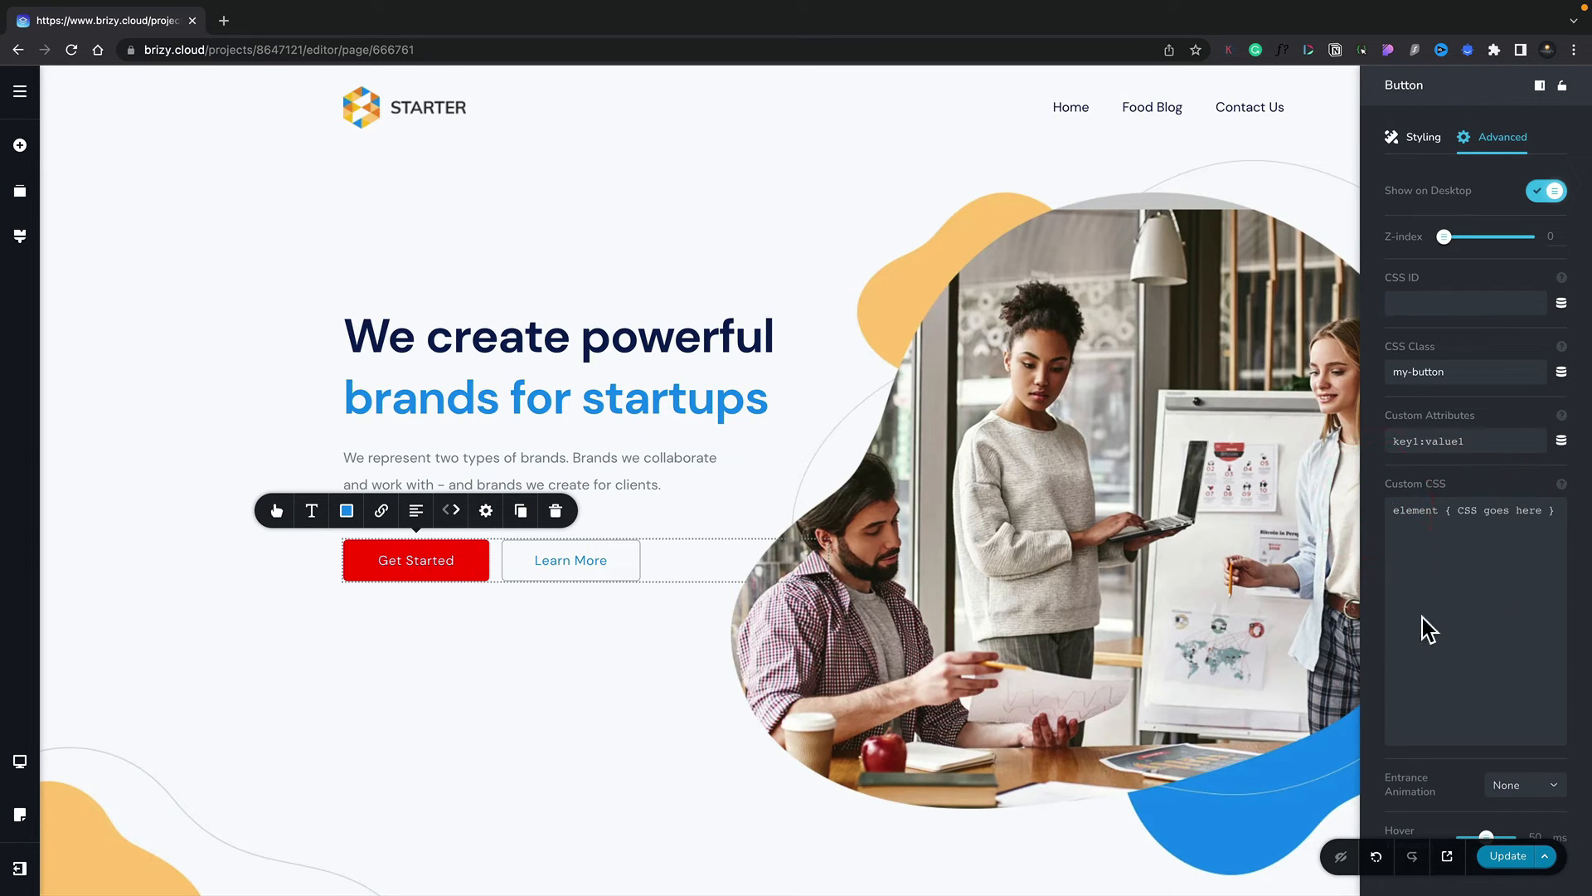
left_click(1508, 856)
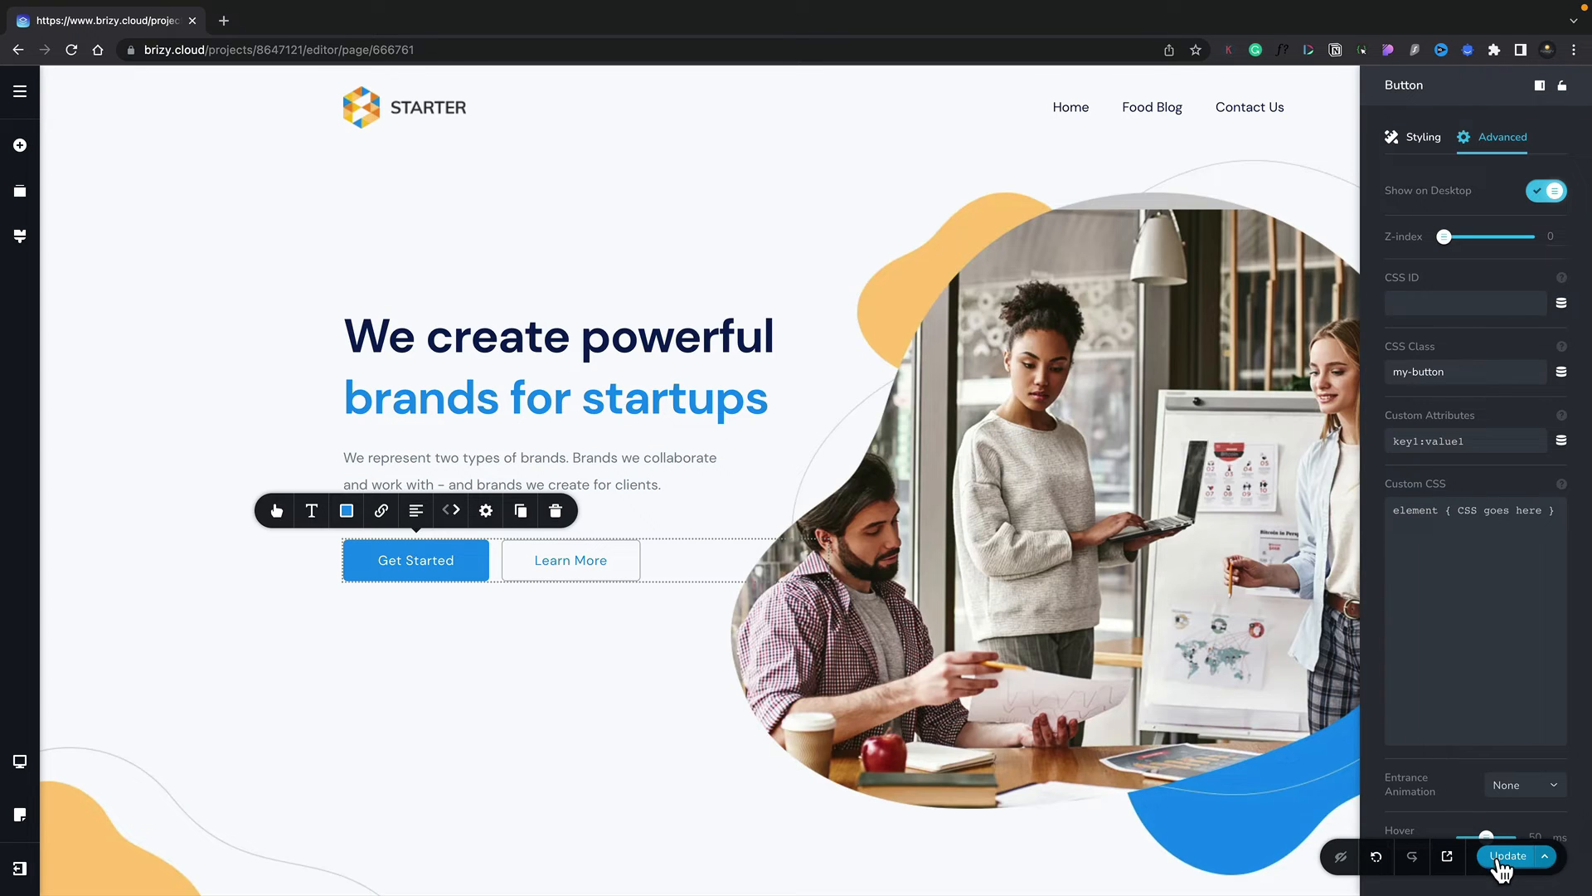
left_click(1509, 856)
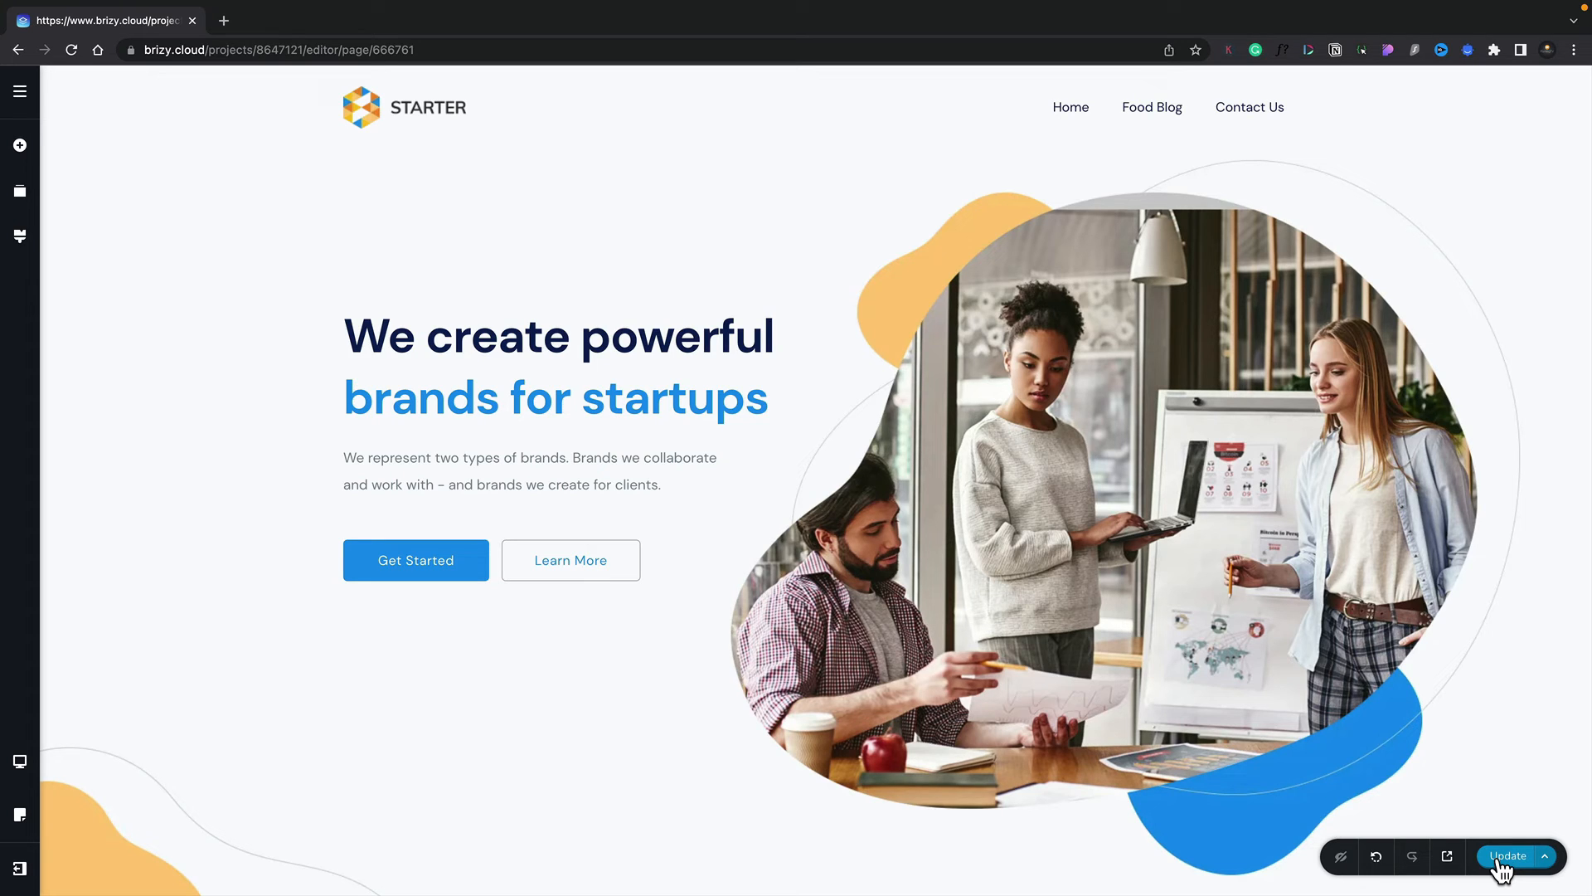
mouse_move(20, 150)
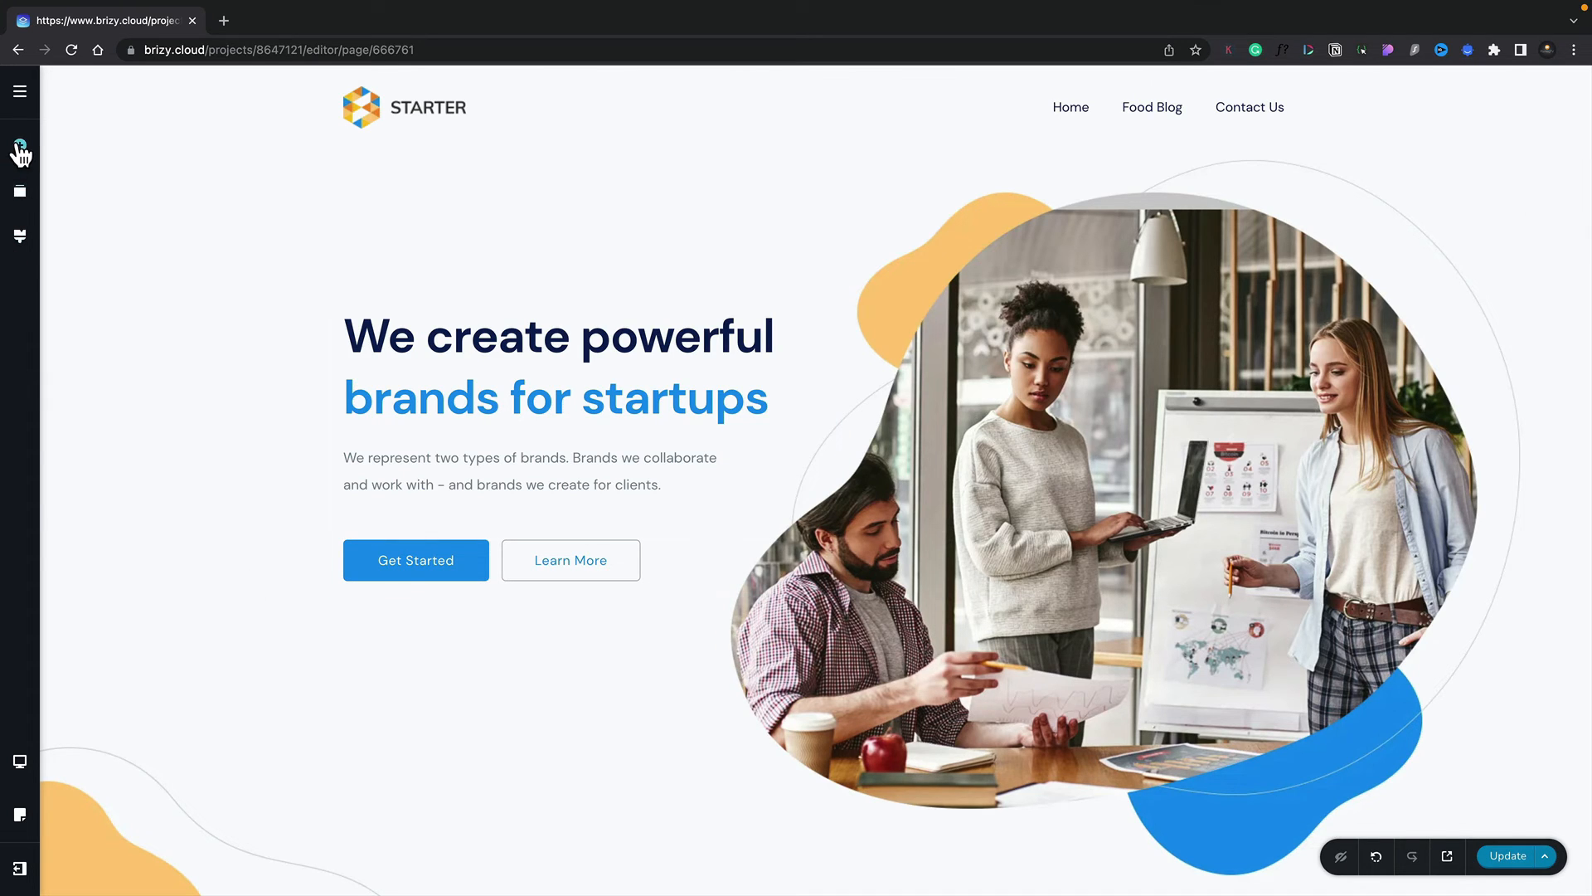
Reach the Custom CSS editor under Project Settings from the Pages panel.
left_click(20, 93)
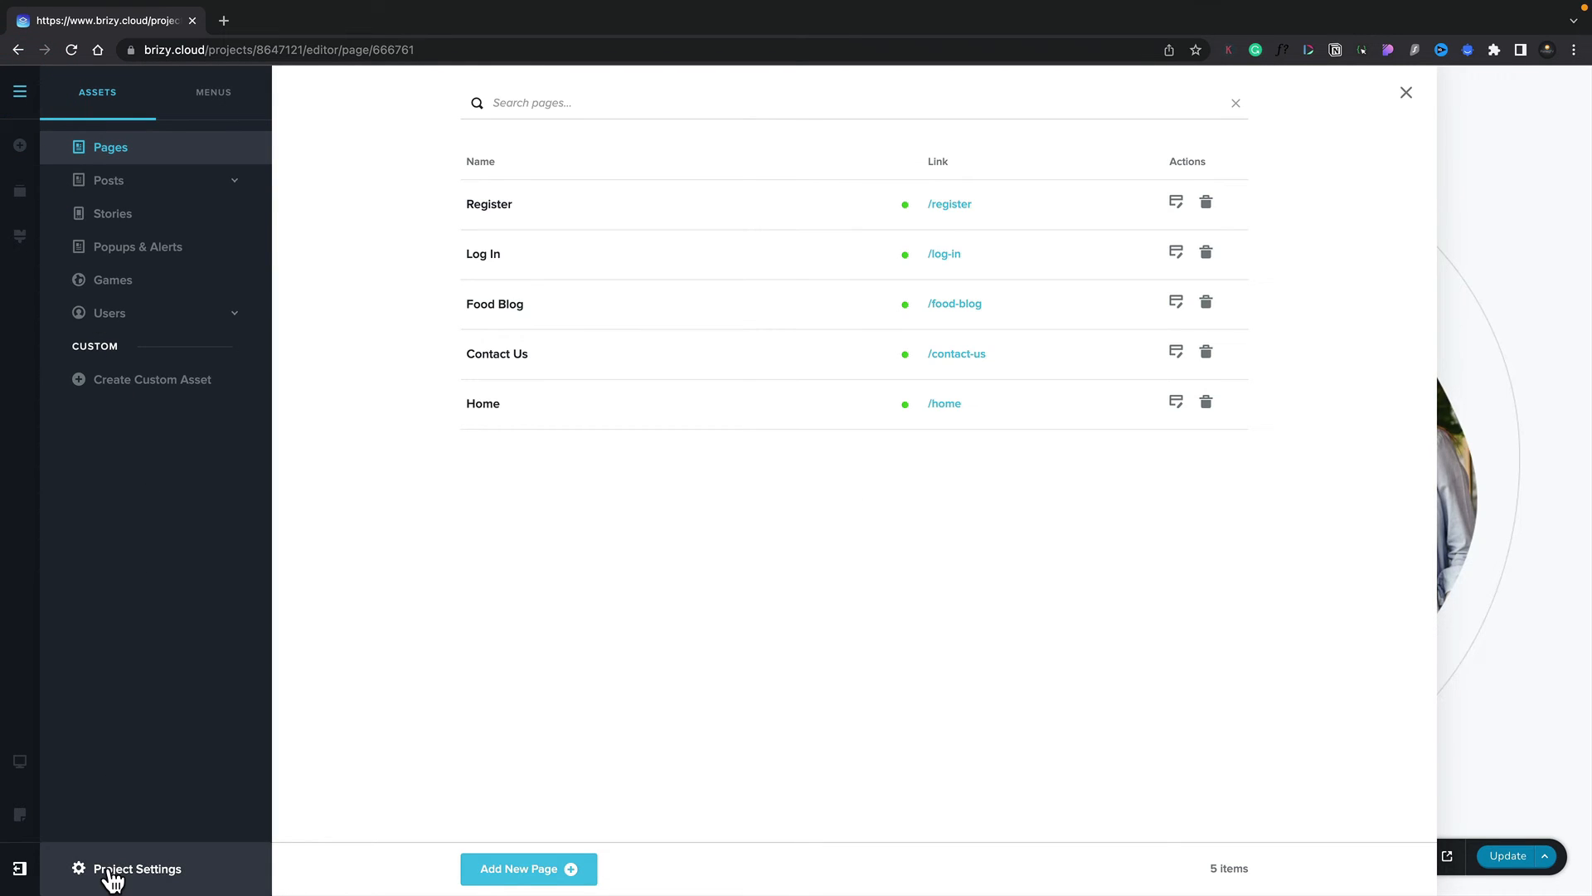
left_click(136, 867)
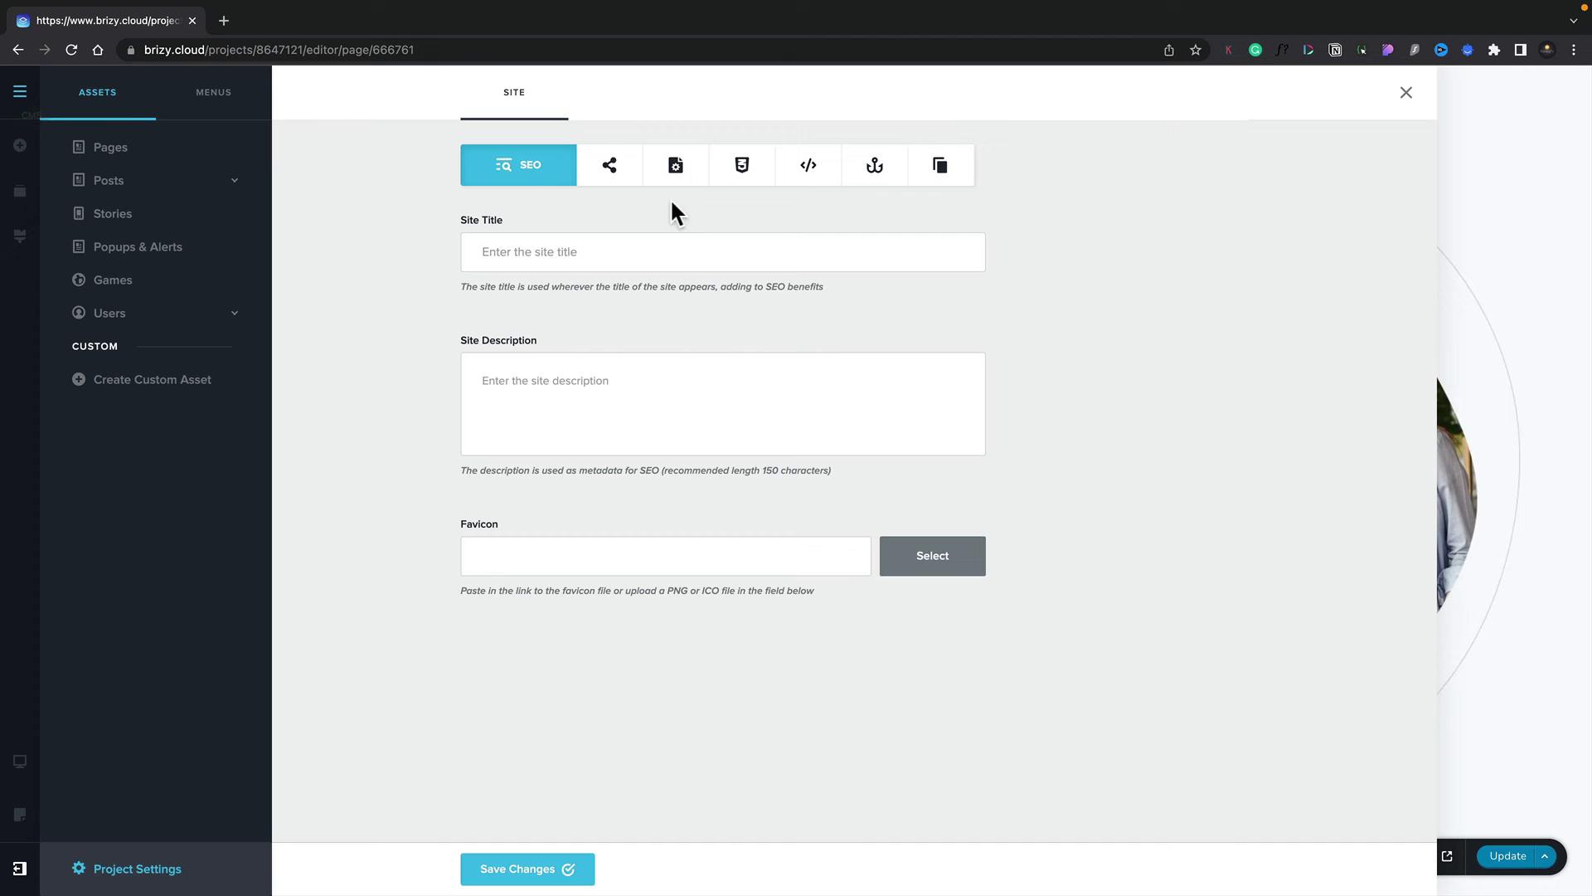
left_click(739, 165)
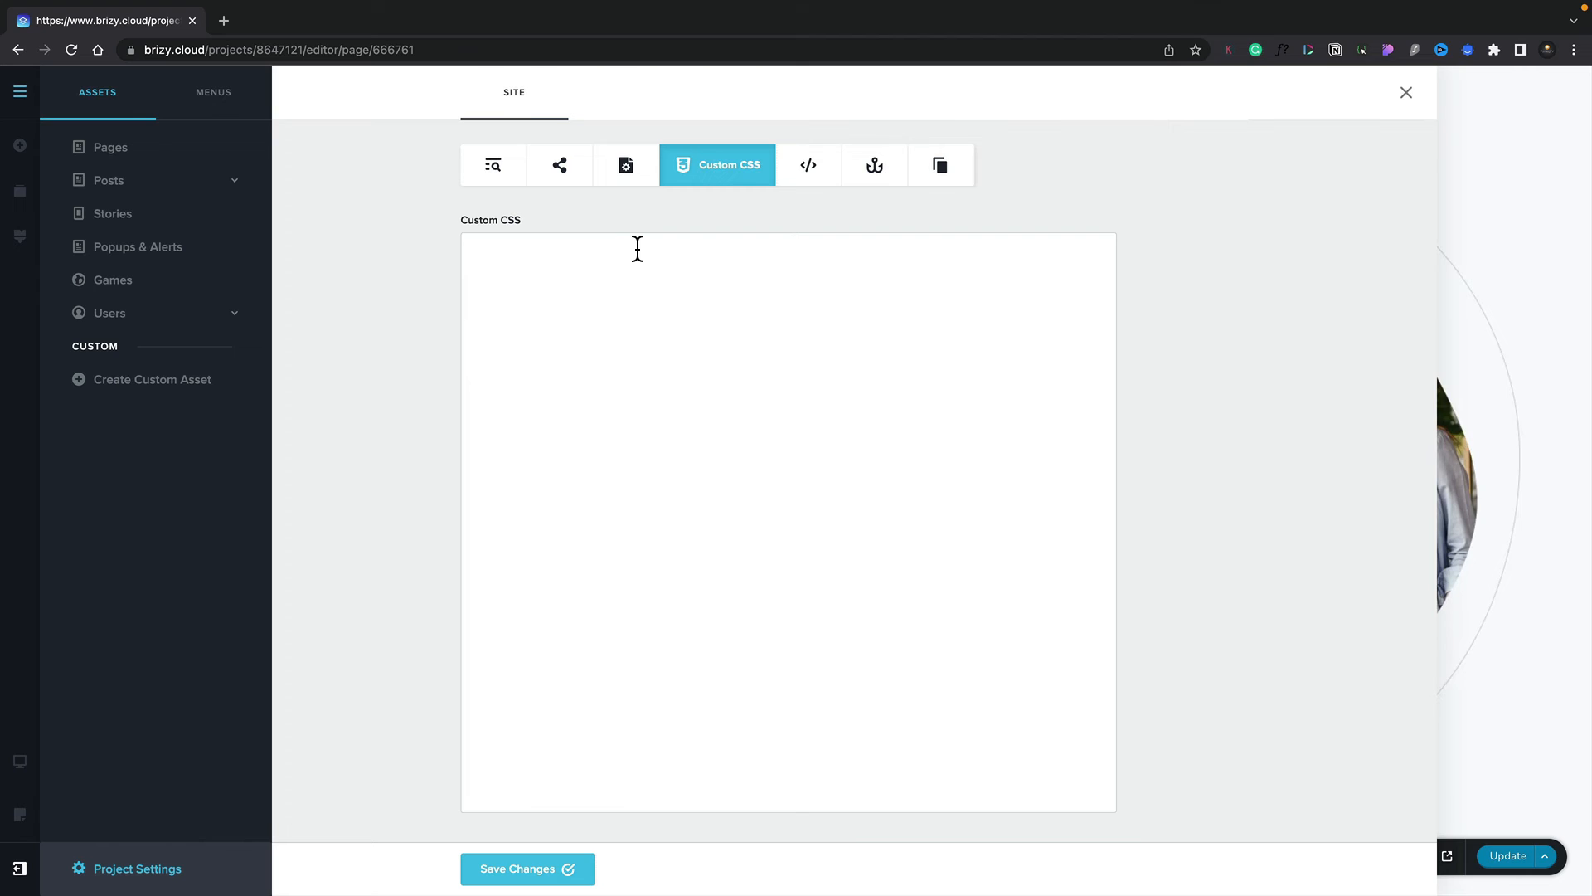
left_click(493, 262)
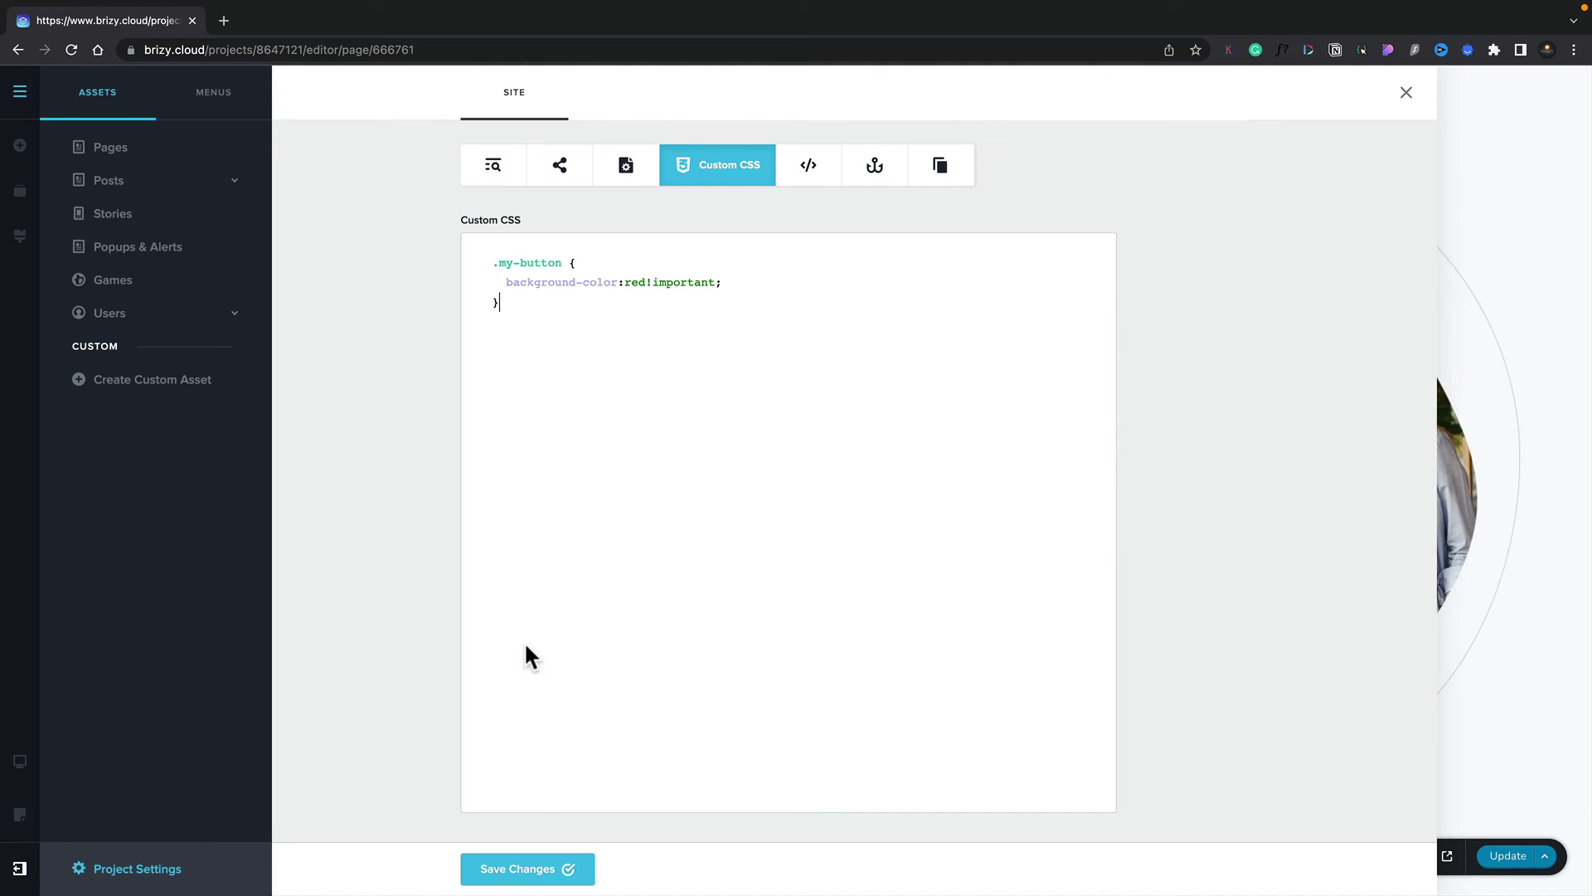
Save the '.my-button { background-color:red!important; }' rule and close settings so the button shows red.
left_click(526, 868)
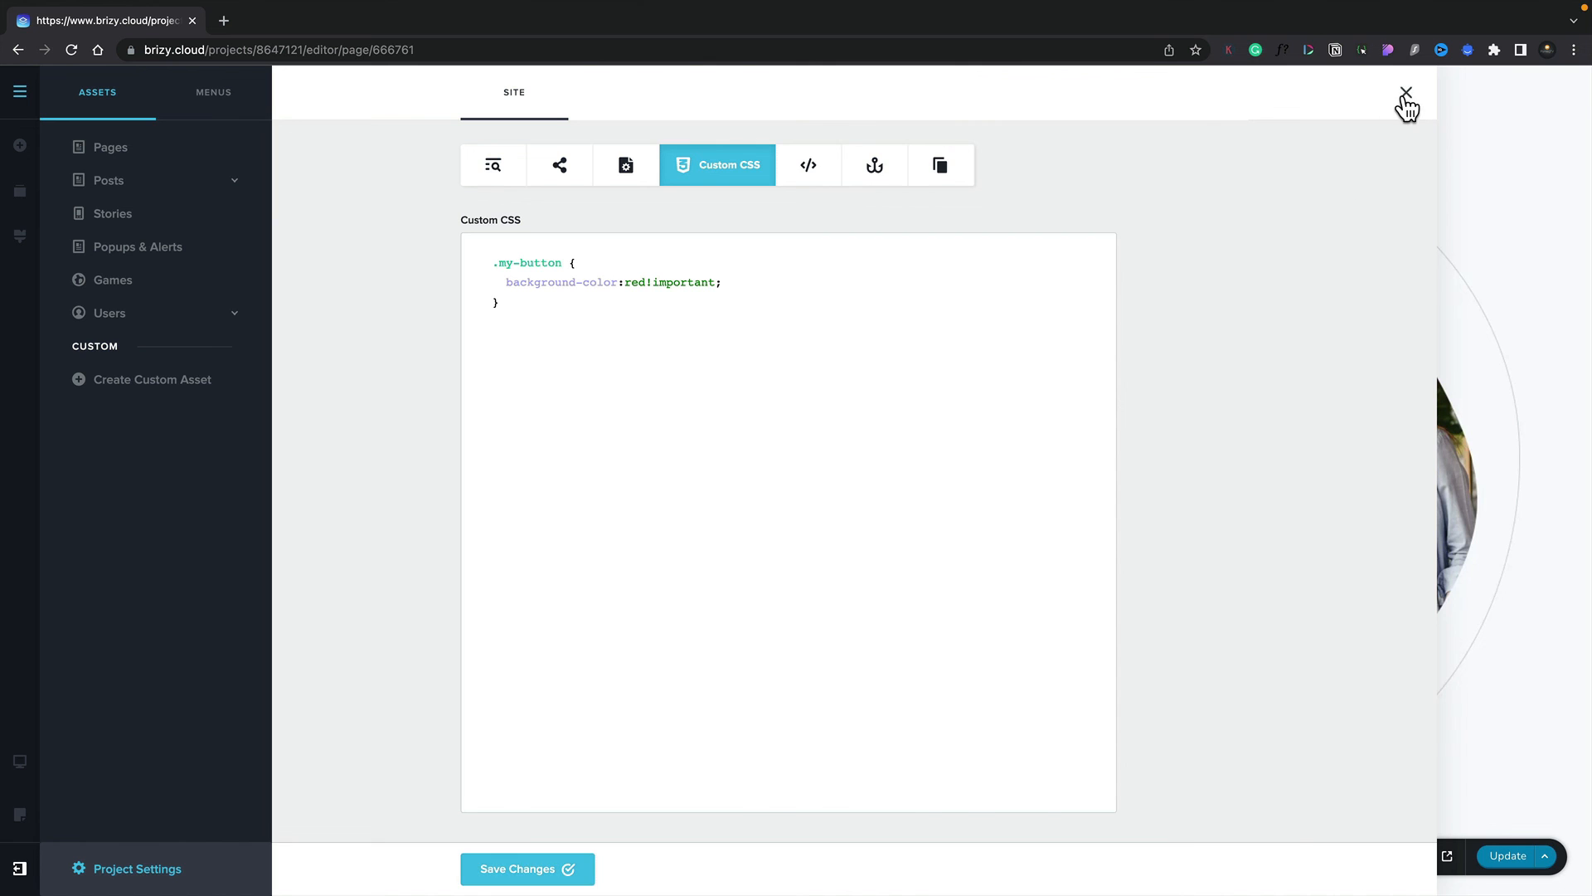
left_click(1407, 93)
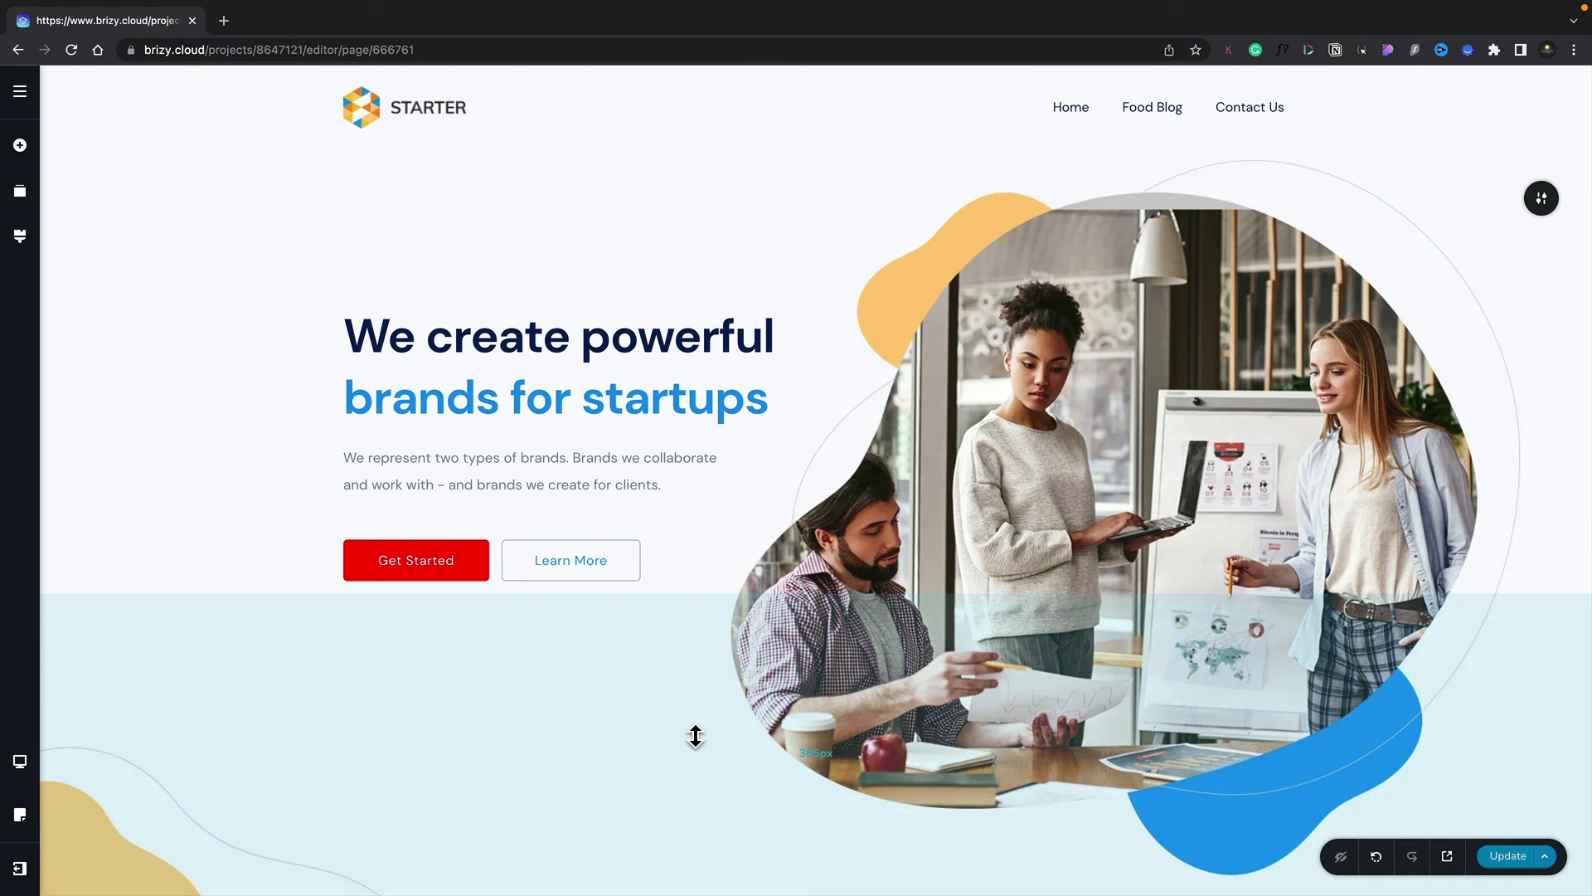